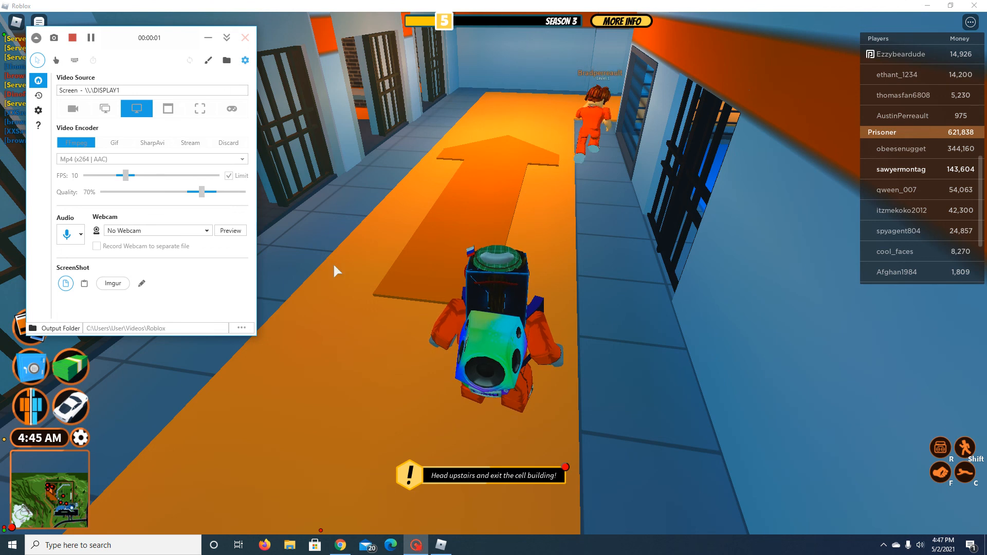
Bring the Roblox game window in front of the ShareX recorder panel
{"action": "left_click", "coordinate": [245, 38]}
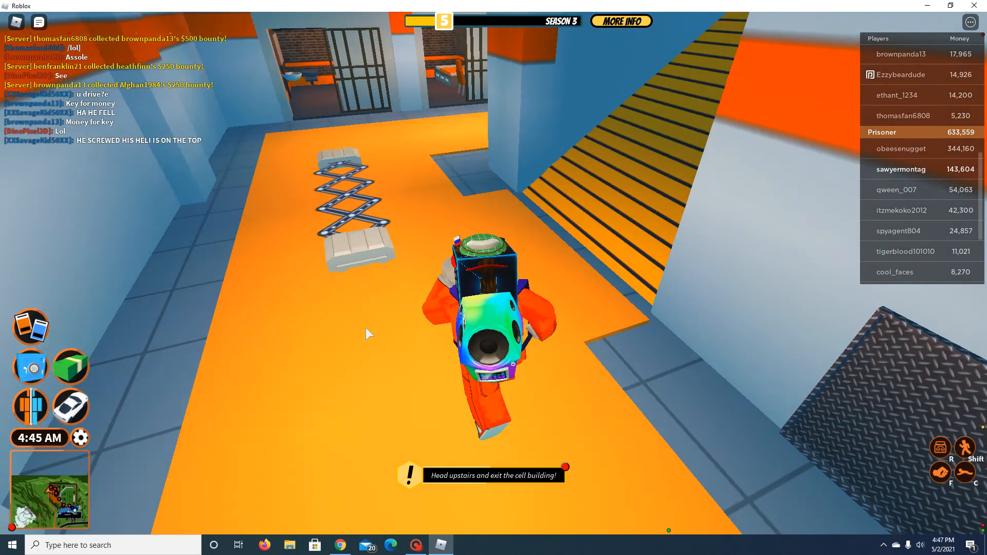
Walk the prisoner upstairs and out of the cell building into the prison yard
{"action": "key", "text": "w"}
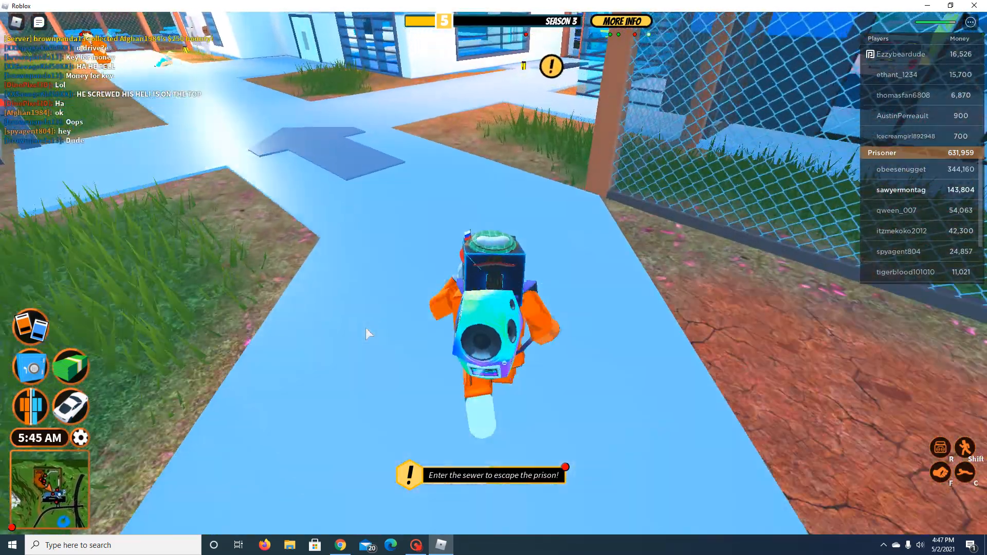
Walk to the sewer grate by the prison fence and pull it open to escape
{"action": "key", "text": "w"}
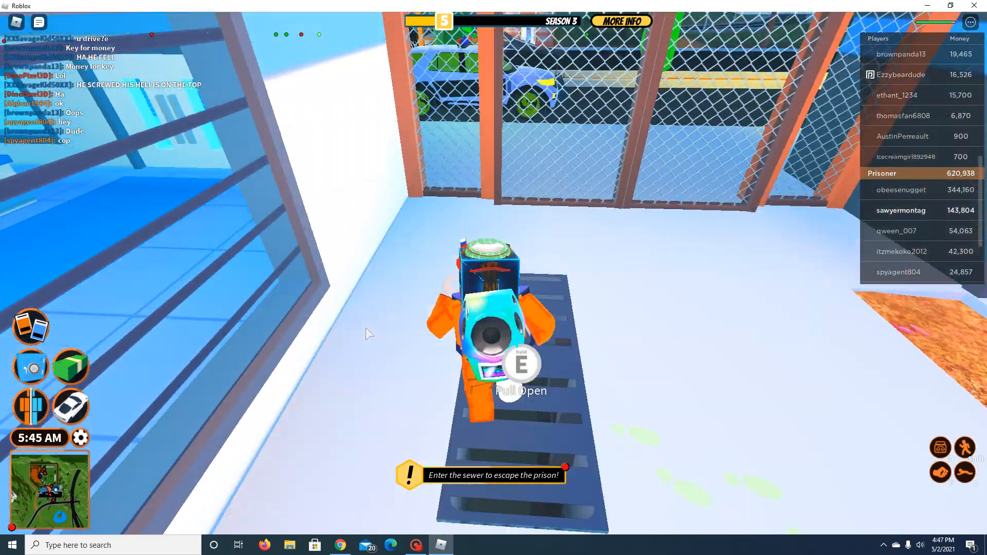
{"action": "key", "text": "e"}
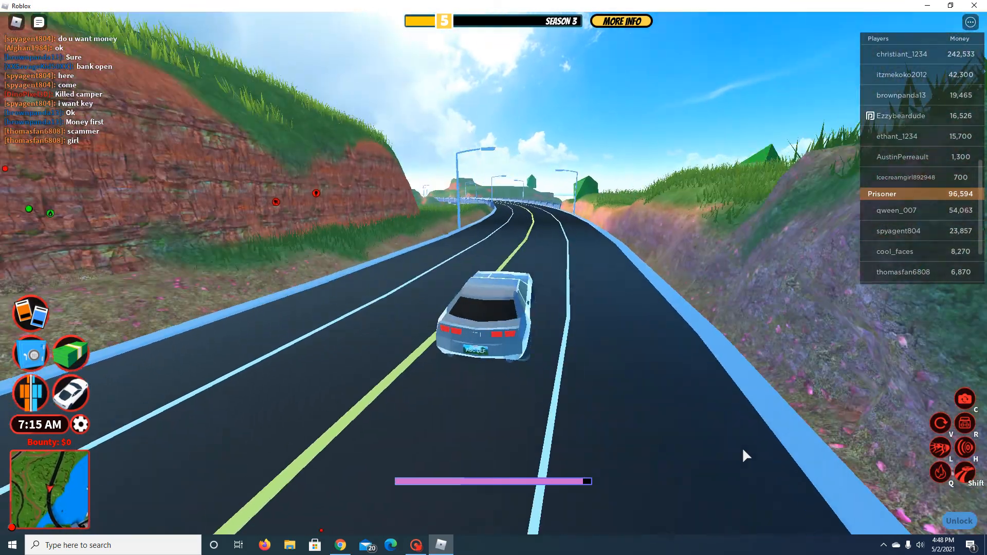
Drive the silver car along the coastal highway toward the rooftop helipad
{"action": "key", "text": "w"}
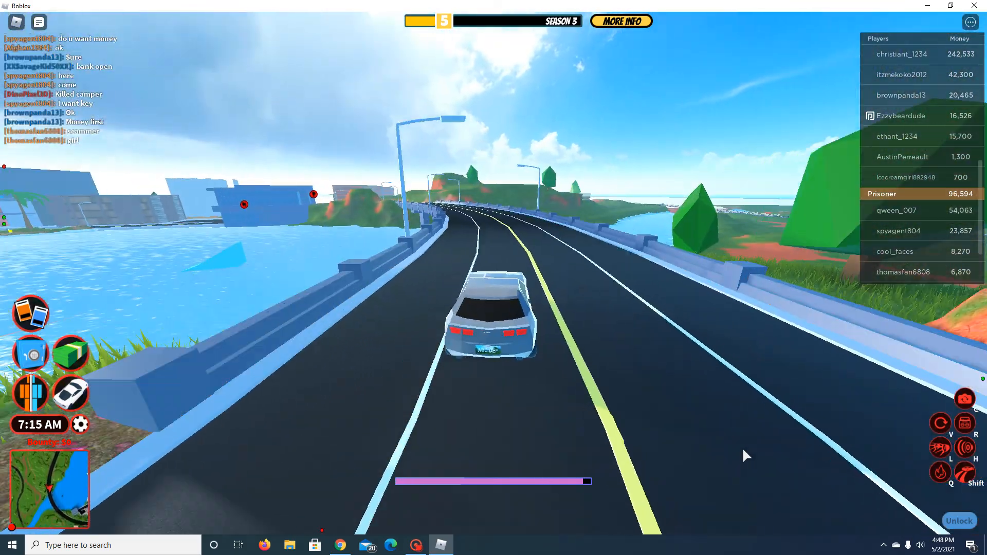
{"action": "key", "text": "w"}
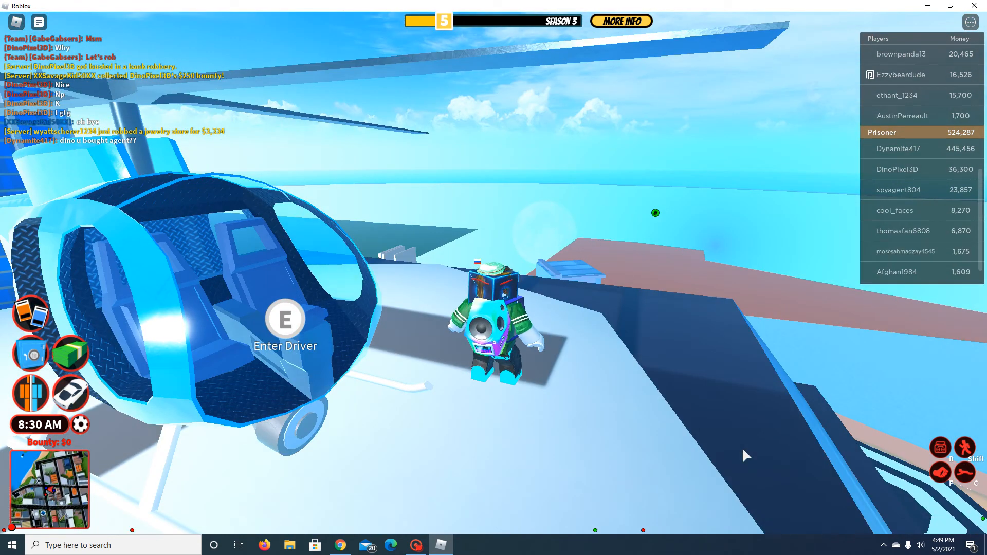
Board the blue rooftop helicopter as pilot
{"action": "key", "text": "e"}
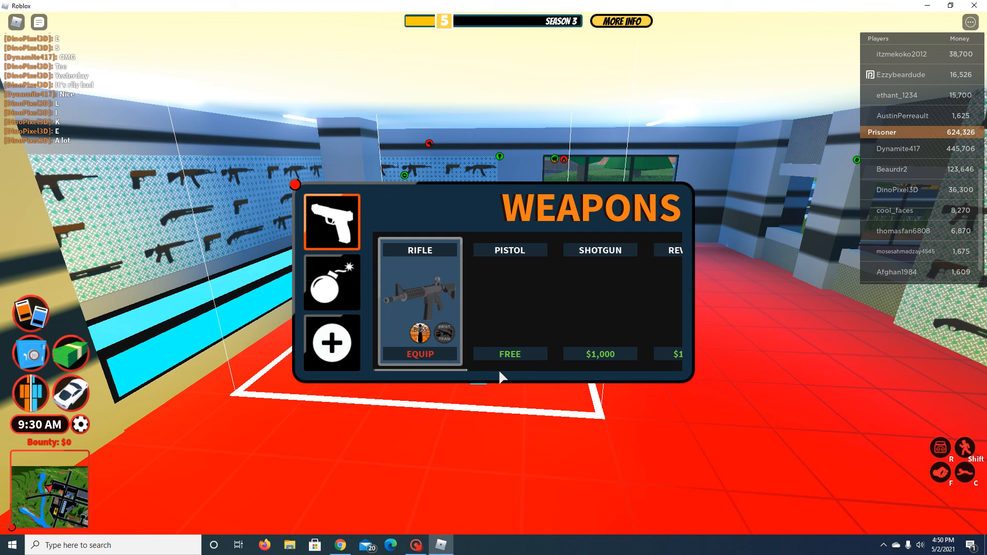
{"action": "left_click", "coordinate": [419, 352]}
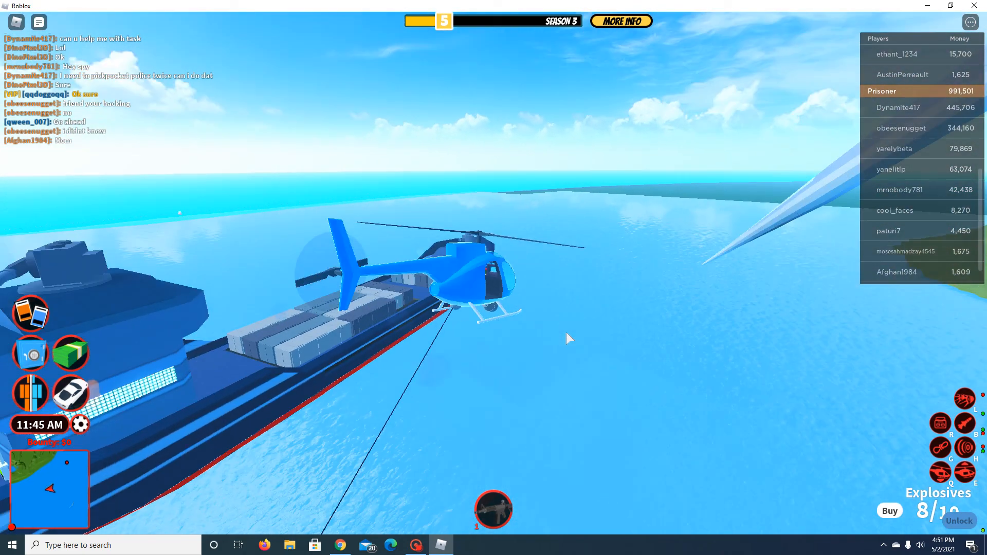
{"action": "mouse_move", "coordinate": [567, 339]}
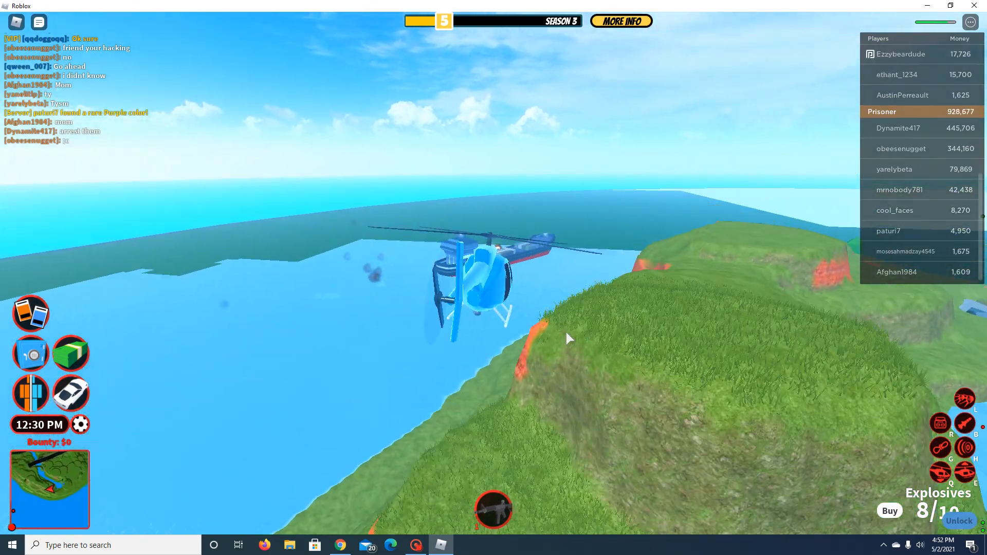
{"action": "mouse_move", "coordinate": [568, 338]}
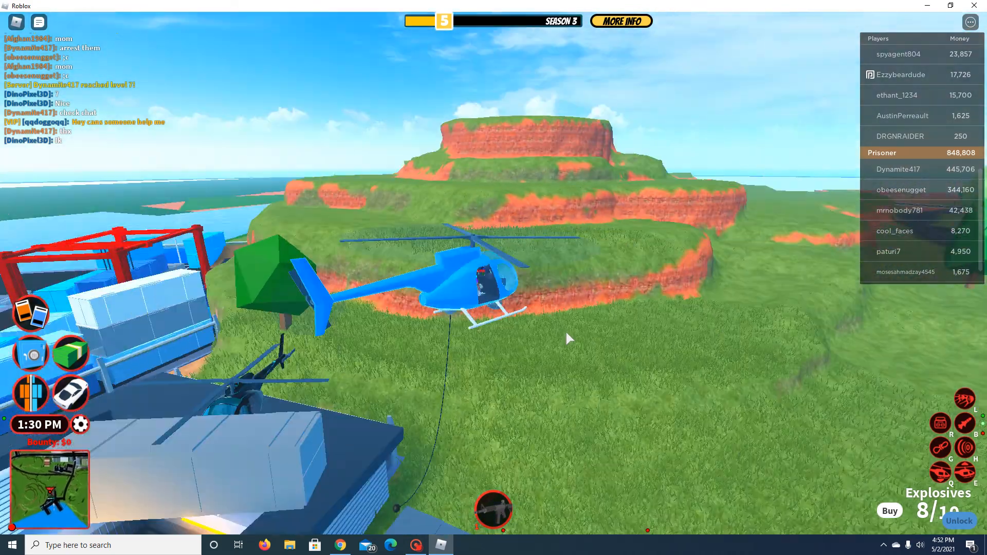
{"action": "mouse_move", "coordinate": [566, 337]}
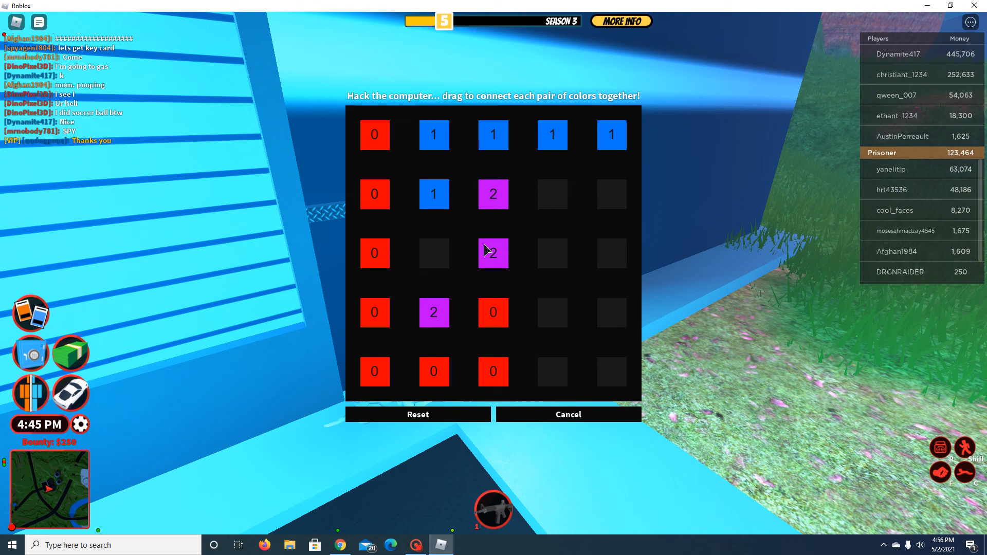
Link the remaining purple pair to finish the computer-hack colour puzzle
{"action": "left_click", "coordinate": [567, 414]}
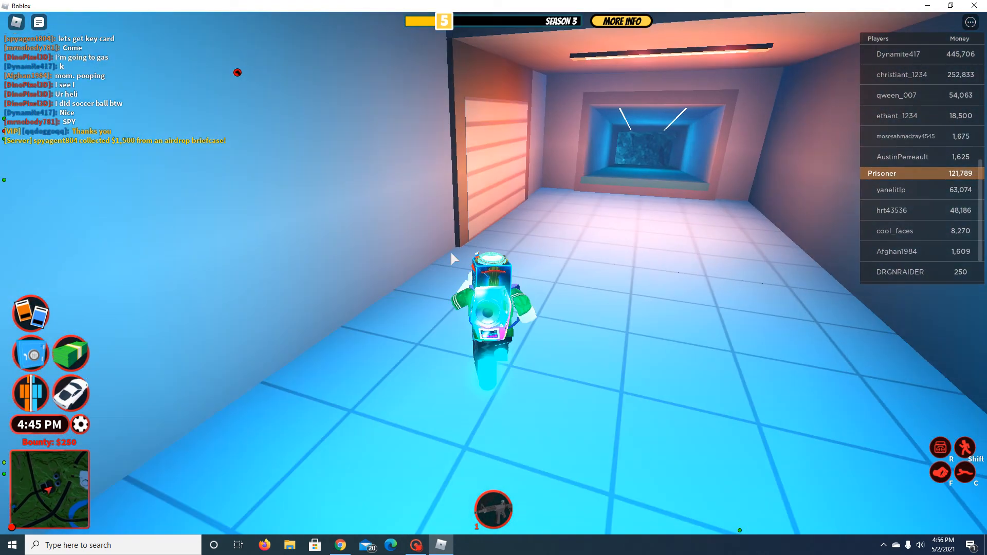
Run down the blue power plant corridor to the lit room at its end
{"action": "key", "text": "w"}
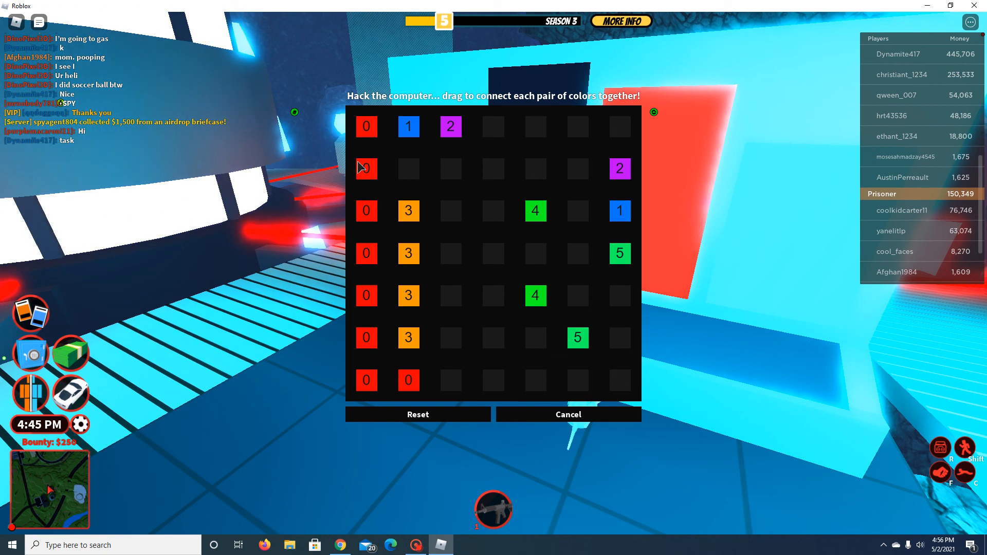
{"action": "mouse_move", "coordinate": [535, 214]}
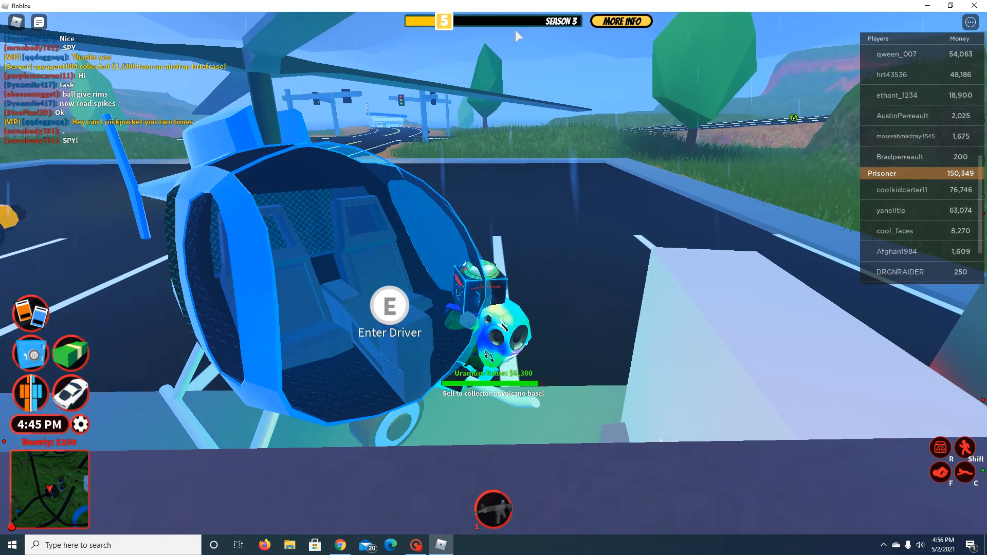
Pilot the helicopter to the volcano area and walk onto the grated walkway with the uranium
{"action": "key", "text": "e"}
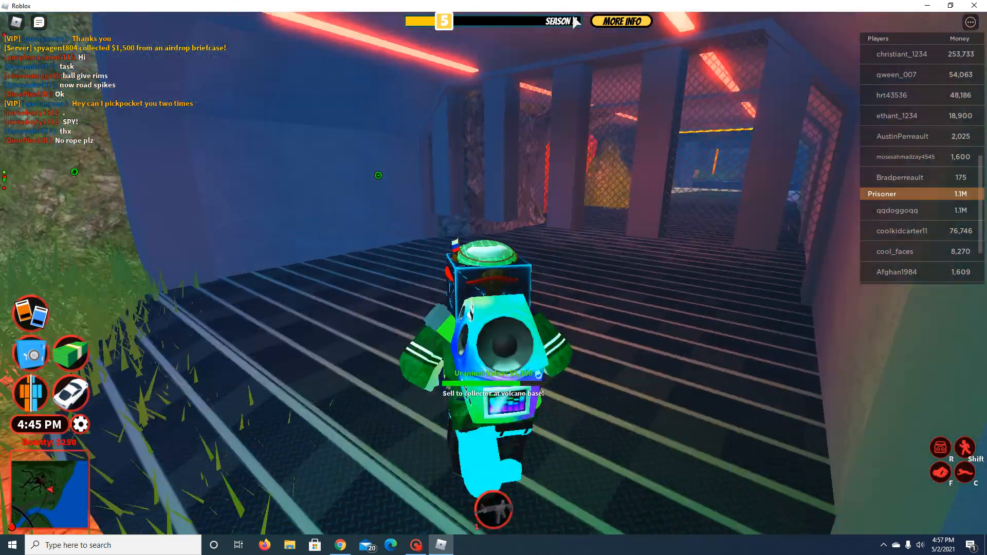
{"action": "key", "text": "w"}
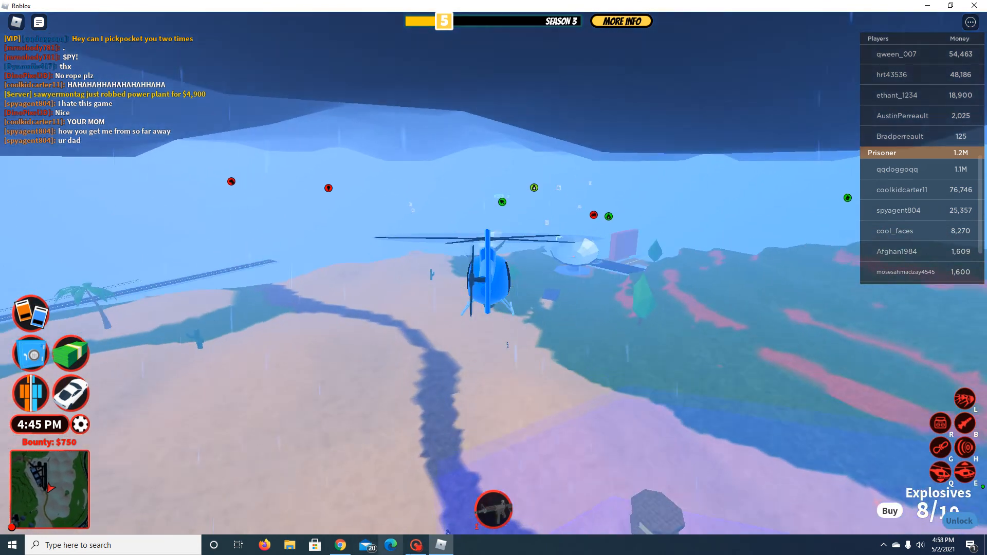
{"action": "mouse_move", "coordinate": [478, 330]}
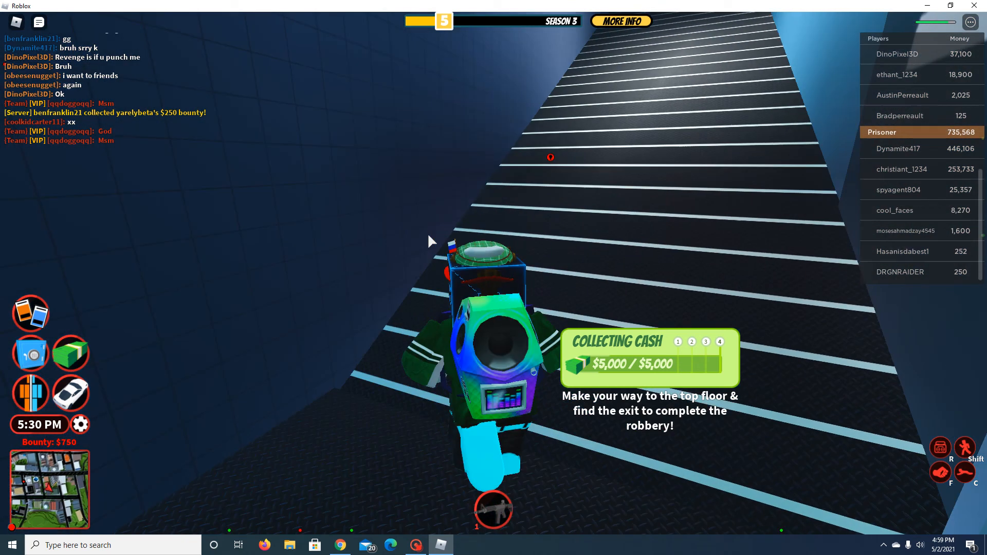
Climb the jewelry store stairs toward the top floor carrying the full $5,000 bag
{"action": "key", "text": "w"}
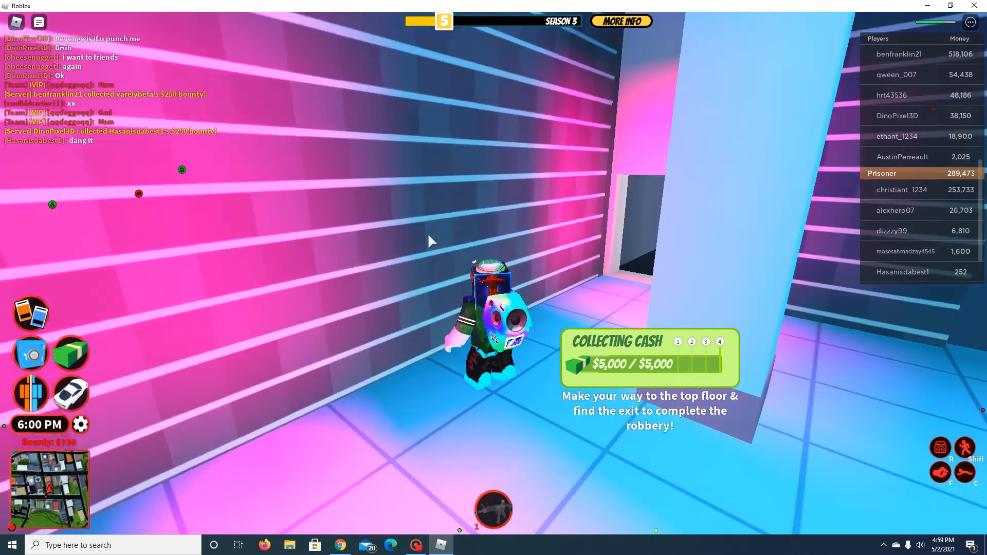
Move through the pink laser room to the top-floor exit doorway
{"action": "key", "text": "w"}
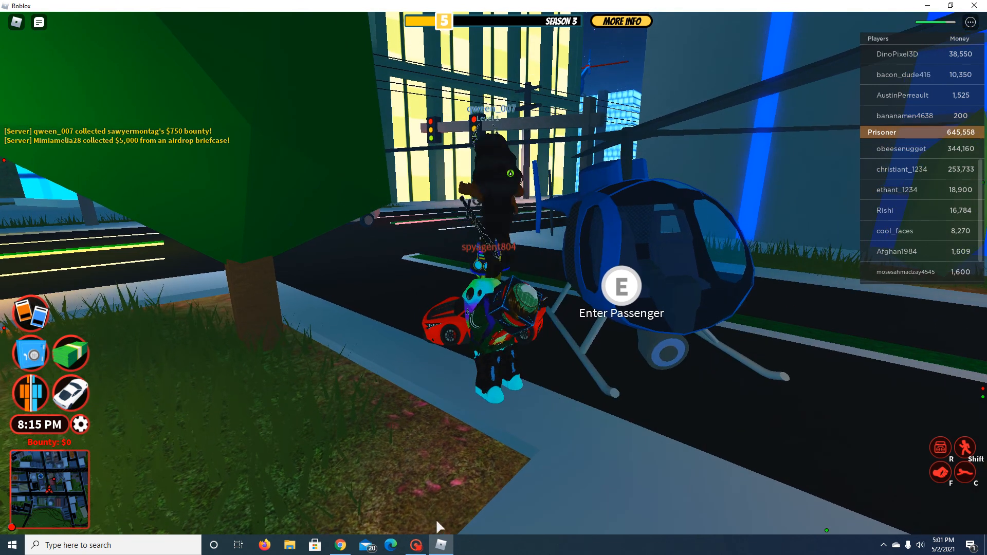
Briefly show the ShareX recorder window, then hide it and return to the jailed game view
{"action": "left_click", "coordinate": [415, 545]}
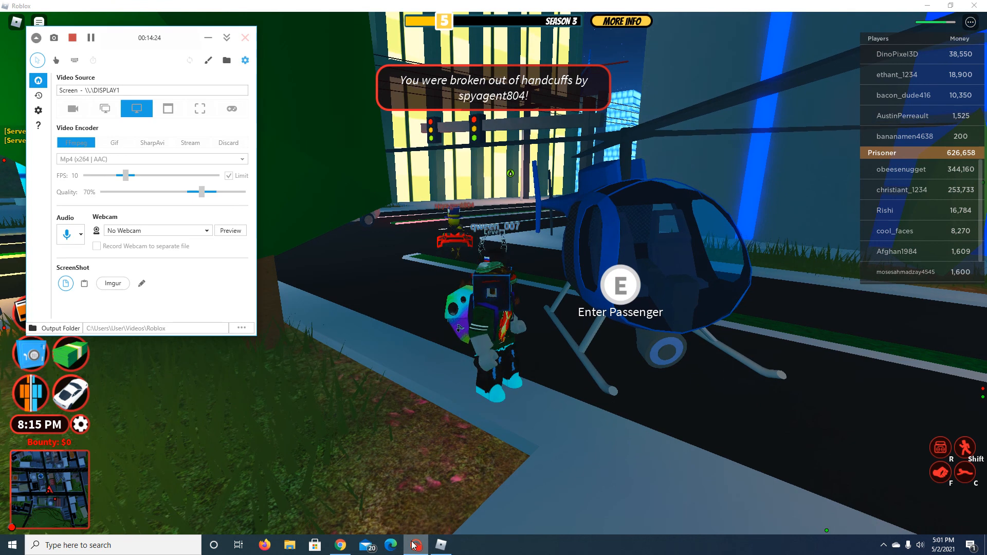
{"action": "left_click", "coordinate": [245, 38]}
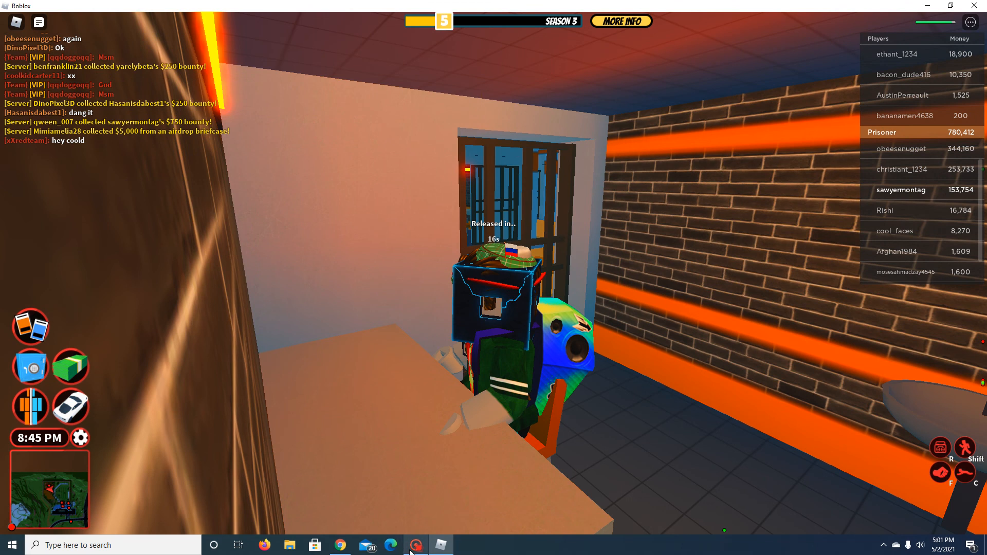
Bring the ShareX recorder window back up over the game to stop the recording
{"action": "left_click", "coordinate": [414, 545]}
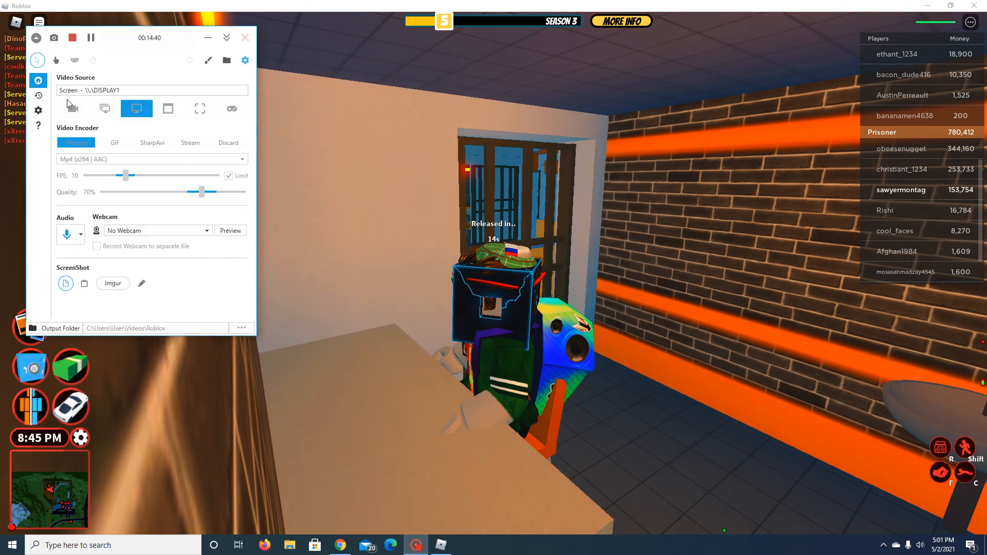
{"action": "mouse_move", "coordinate": [71, 38]}
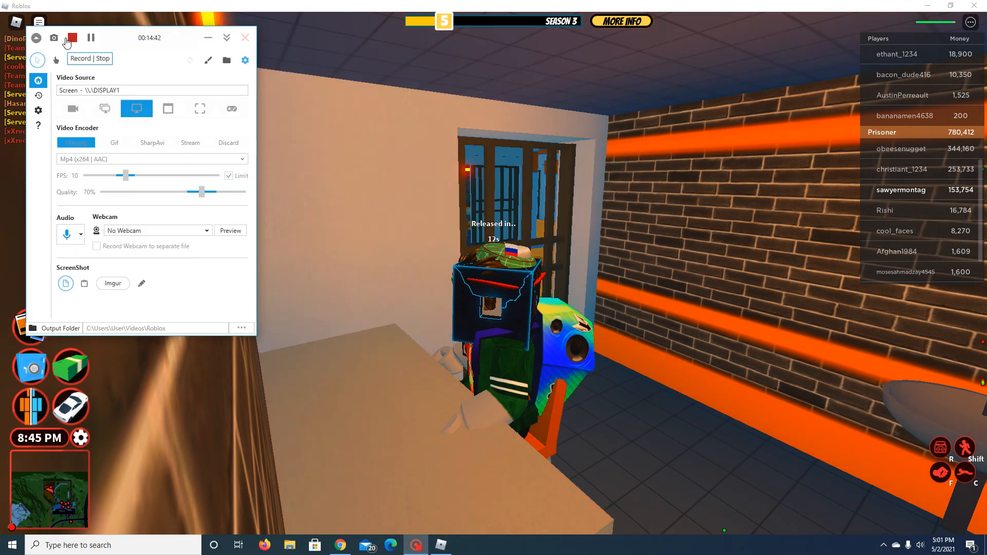